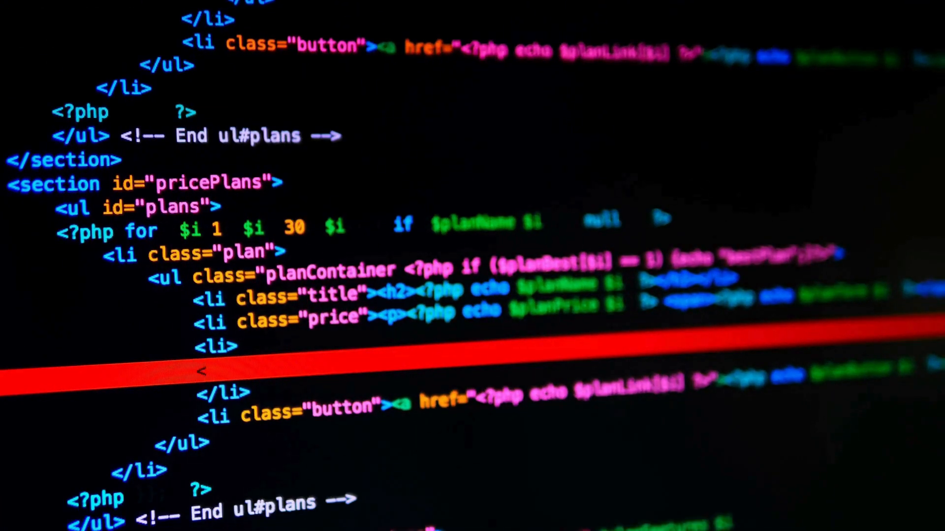
pyautogui.write('ul class="option')
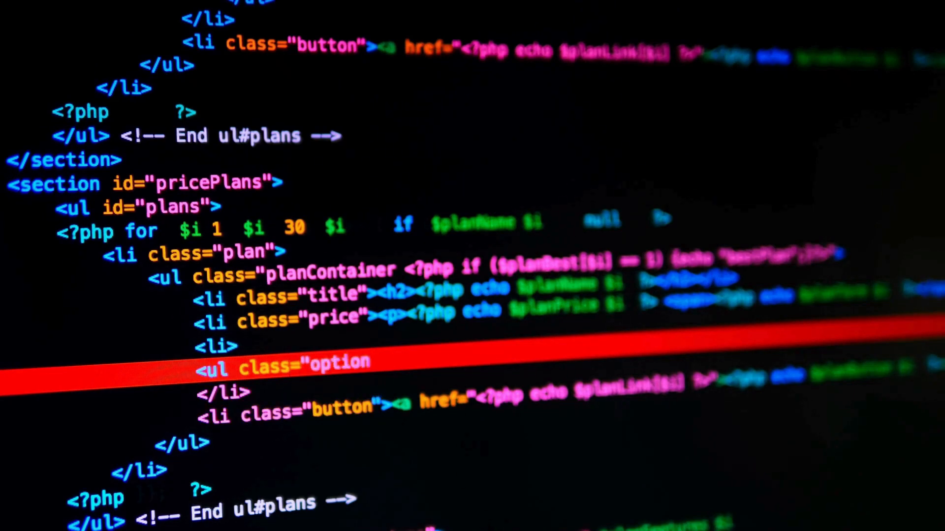